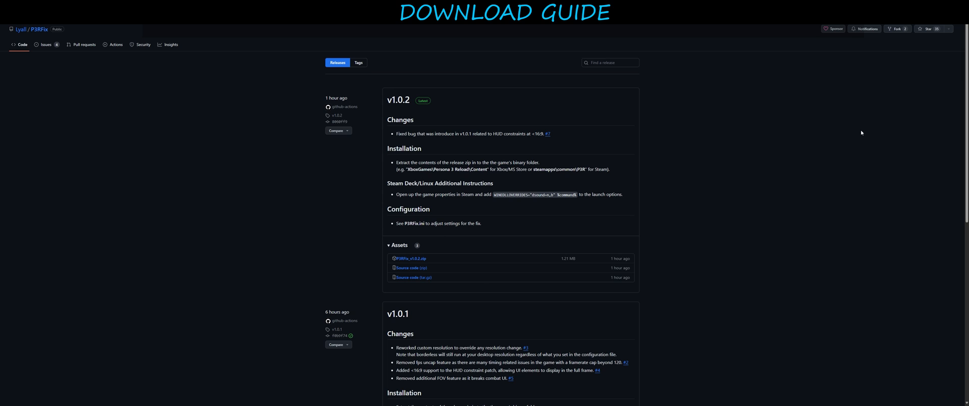
pyautogui.moveTo(637, 281)
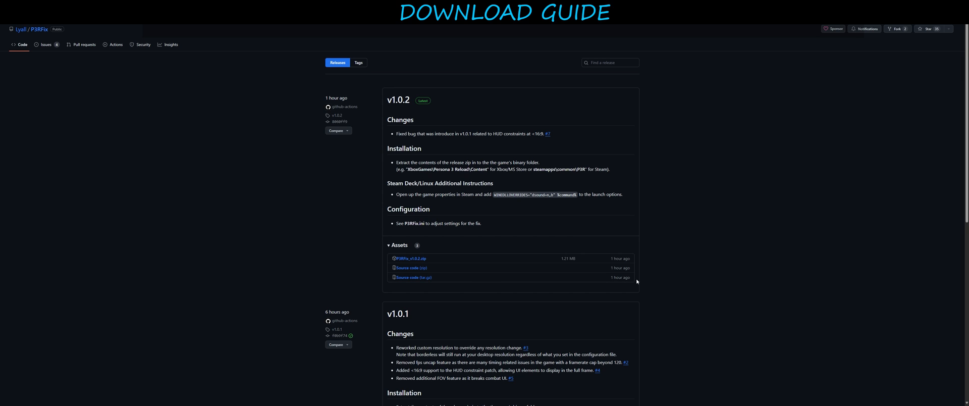
pyautogui.moveTo(721, 269)
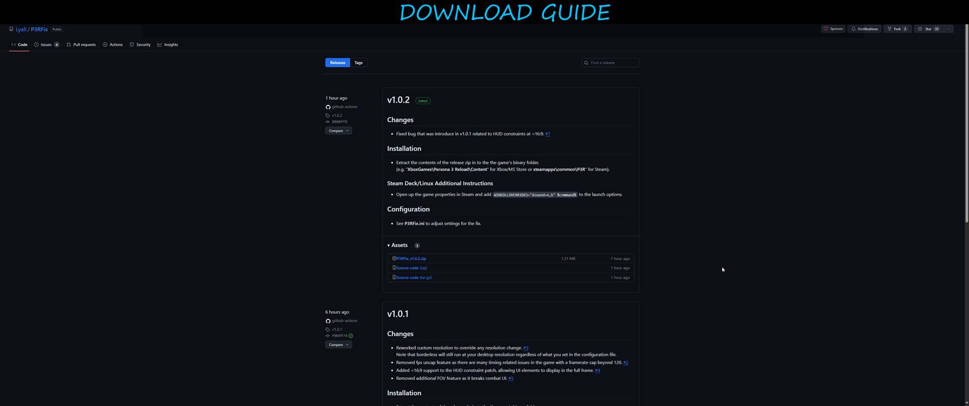
pyautogui.moveTo(738, 243)
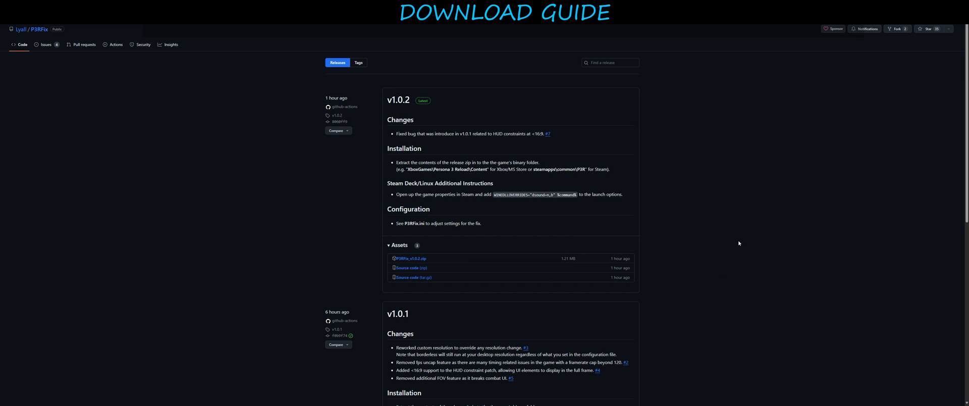
pyautogui.moveTo(737, 243)
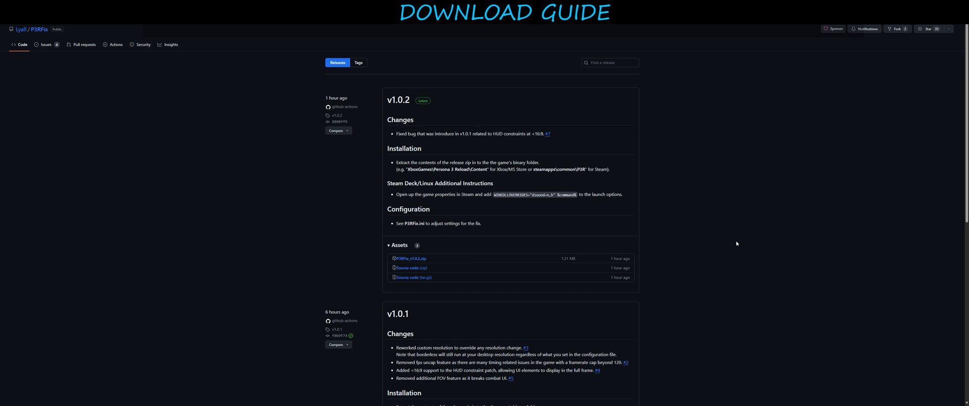
pyautogui.moveTo(740, 243)
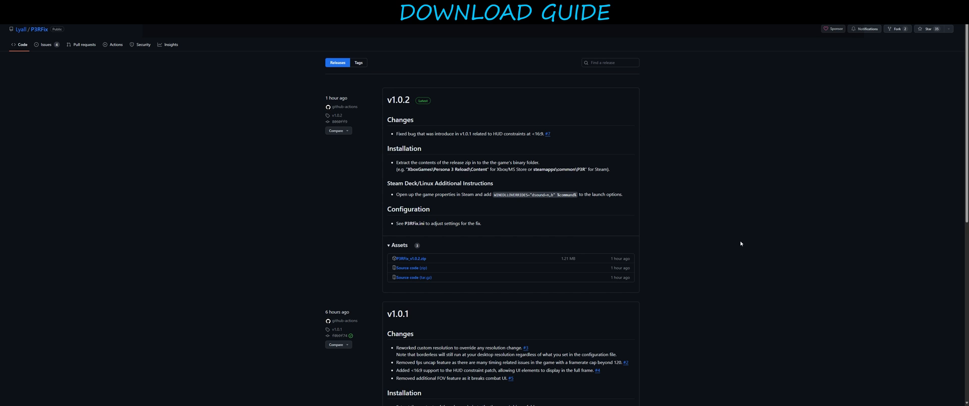
pyautogui.moveTo(185, 74)
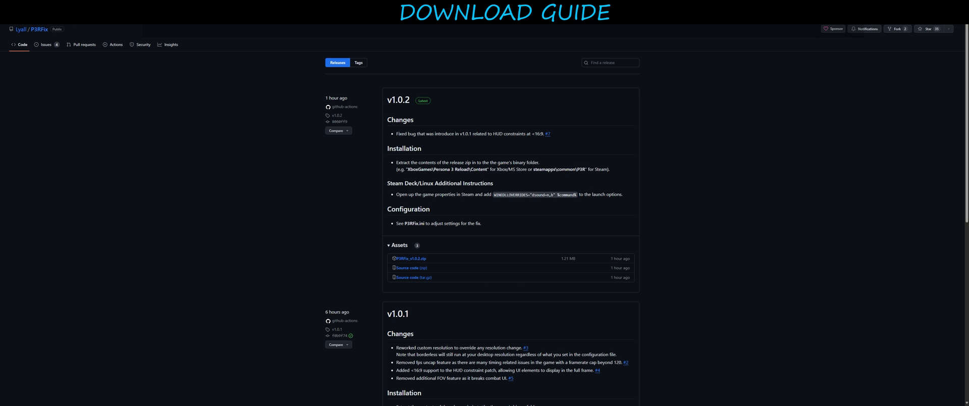
pyautogui.moveTo(613, 144)
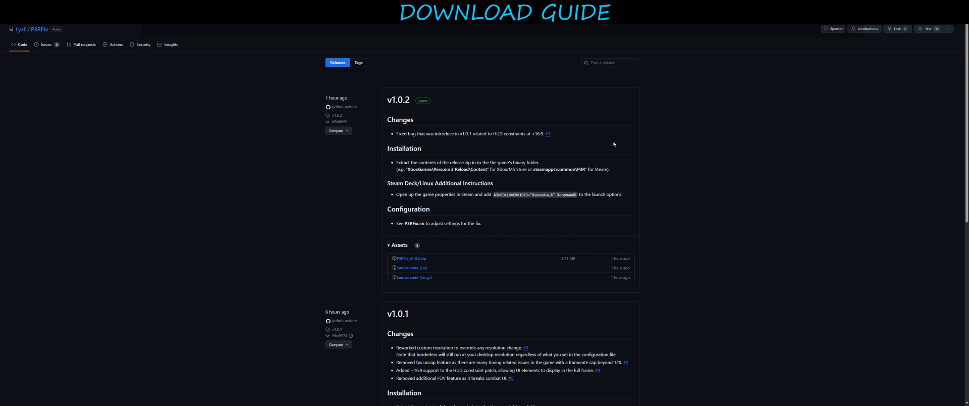
pyautogui.moveTo(408, 109)
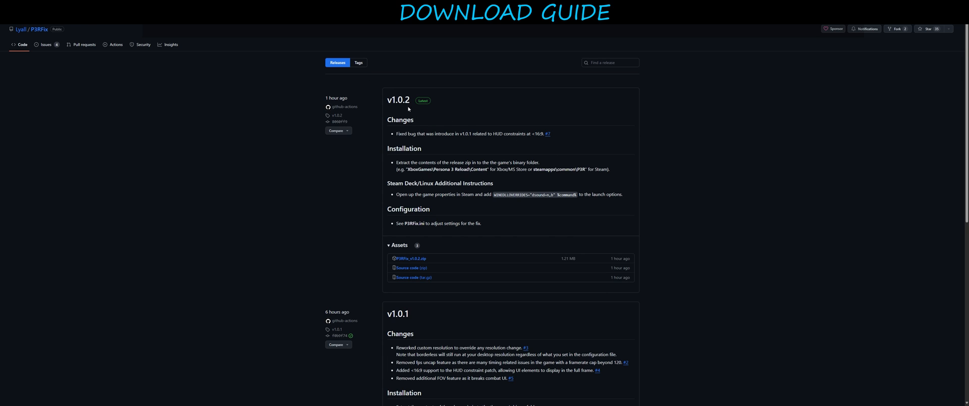
pyautogui.moveTo(502, 253)
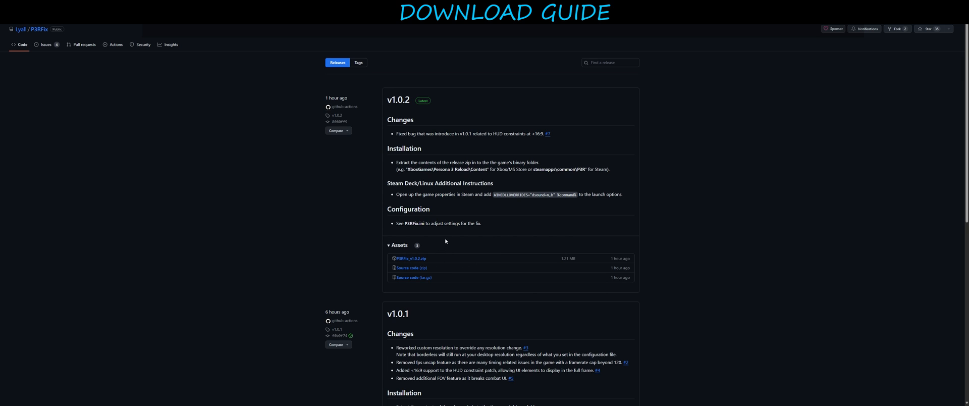
pyautogui.moveTo(473, 241)
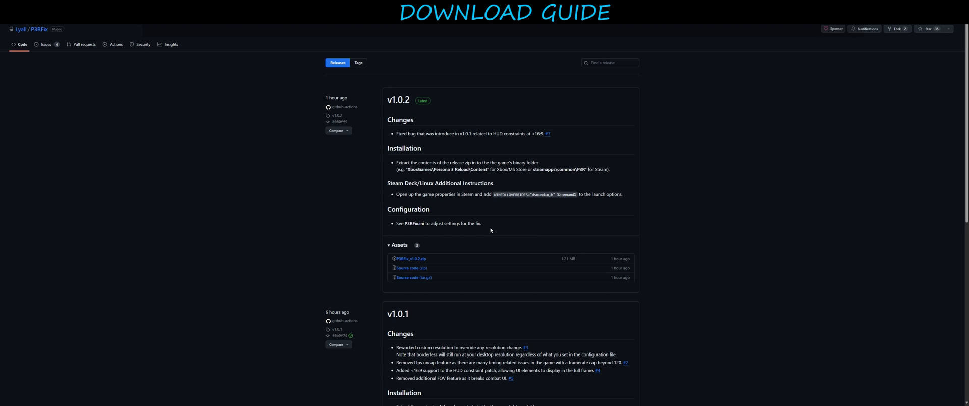
pyautogui.moveTo(509, 223)
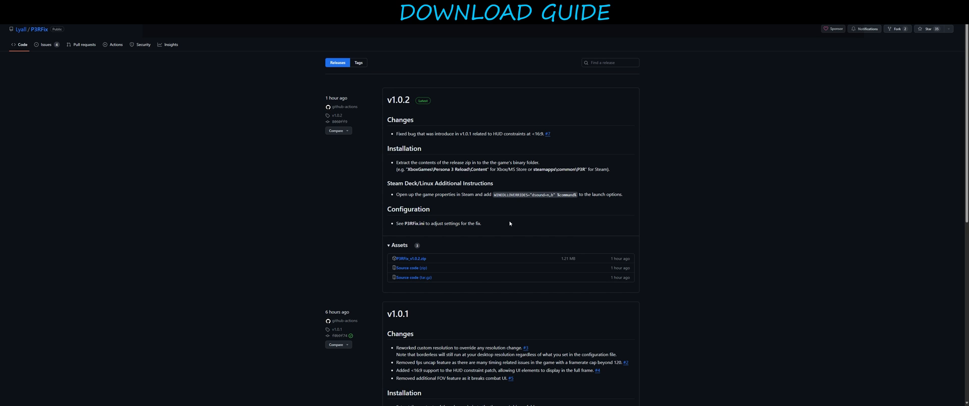
pyautogui.moveTo(649, 225)
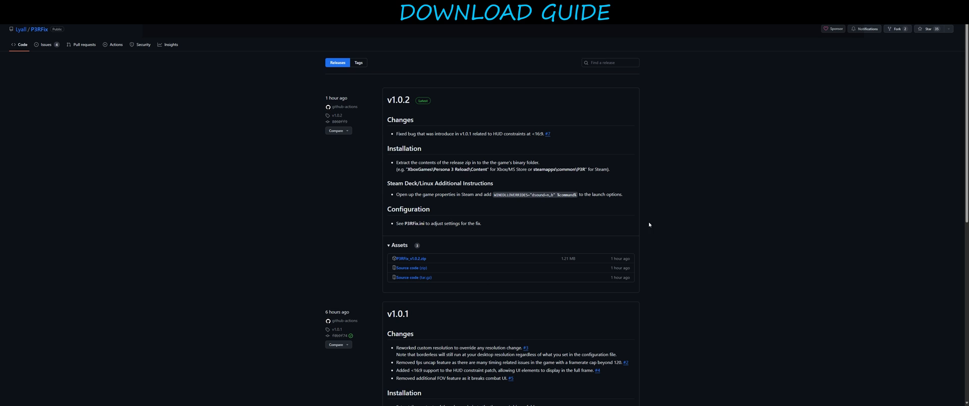
pyautogui.moveTo(666, 214)
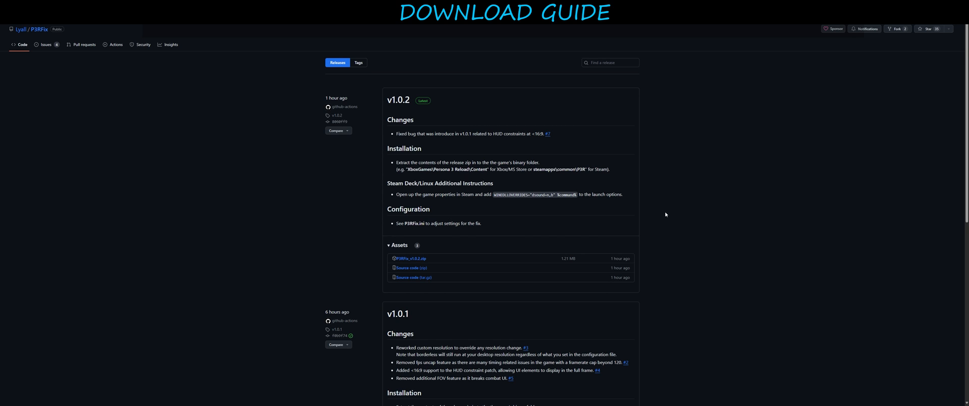
pyautogui.moveTo(642, 213)
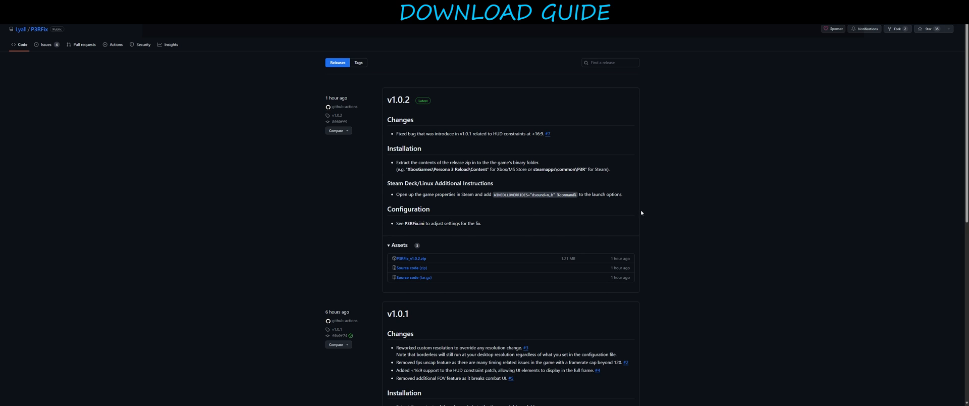
# Step: Scroll to the v1.0.0 Initial Release and download P3RFix_v1.0.0.zip
pyautogui.scroll(-3)
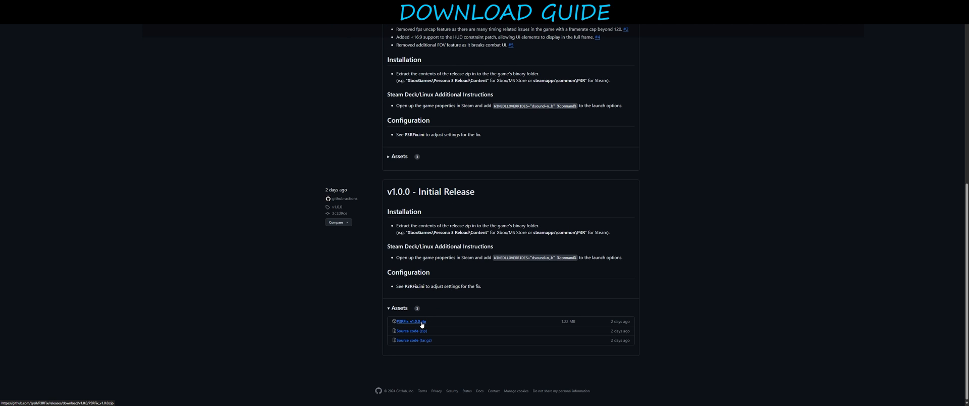
pyautogui.moveTo(443, 322)
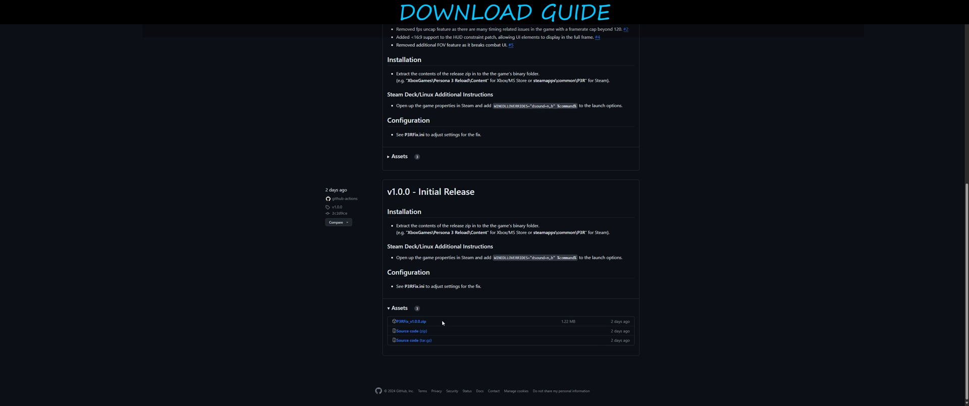
pyautogui.moveTo(409, 320)
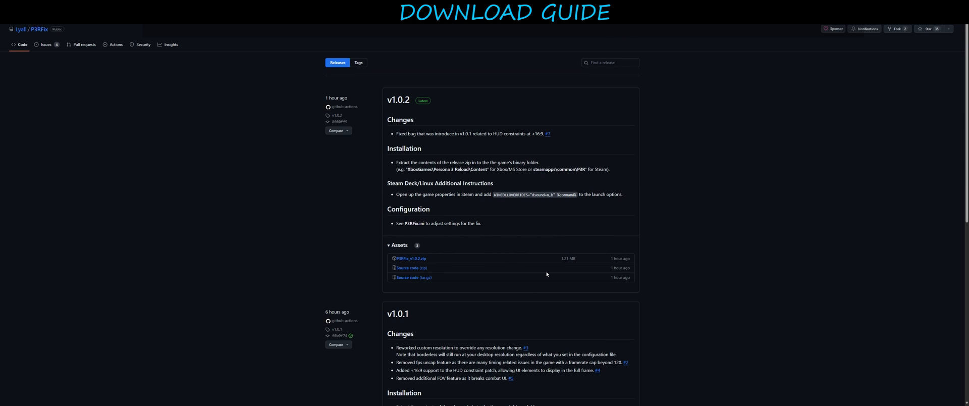
pyautogui.scroll(-3)
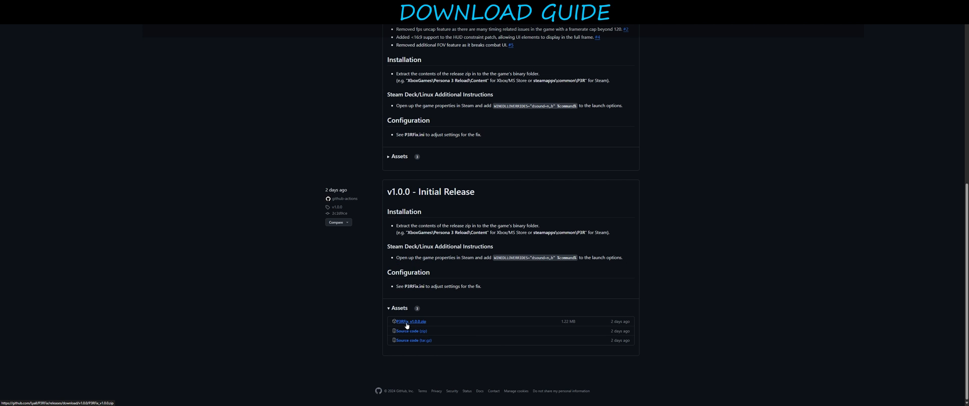
pyautogui.click(408, 321)
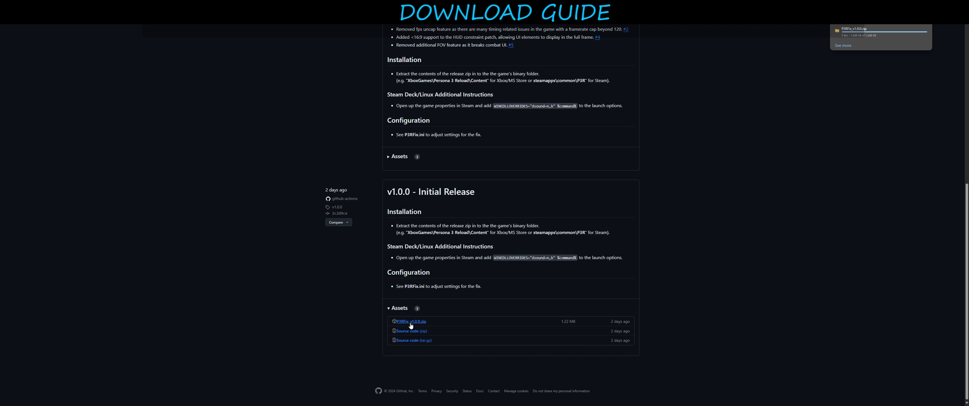
pyautogui.moveTo(887, 37)
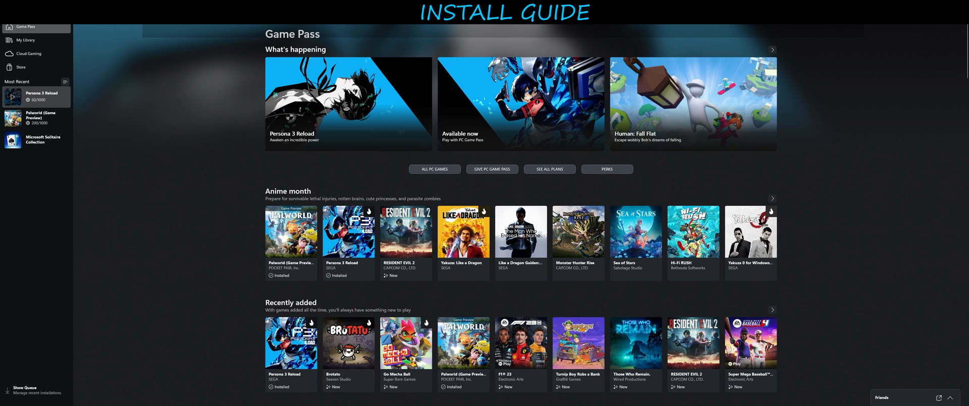
pyautogui.moveTo(209, 248)
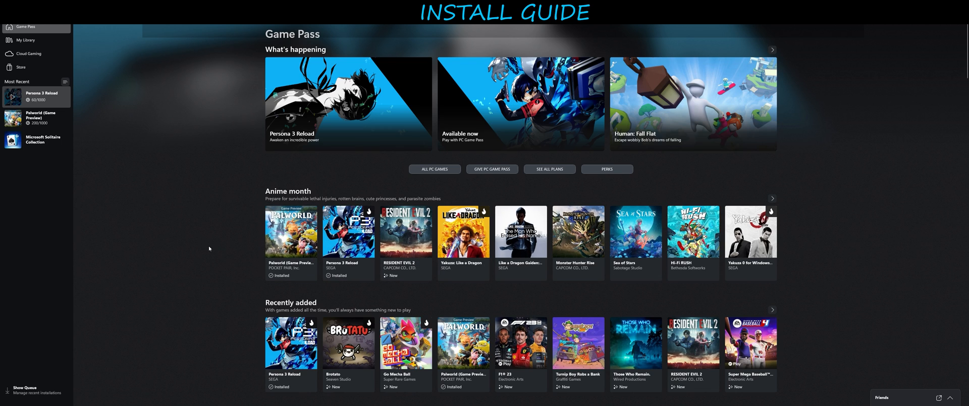
pyautogui.moveTo(57, 100)
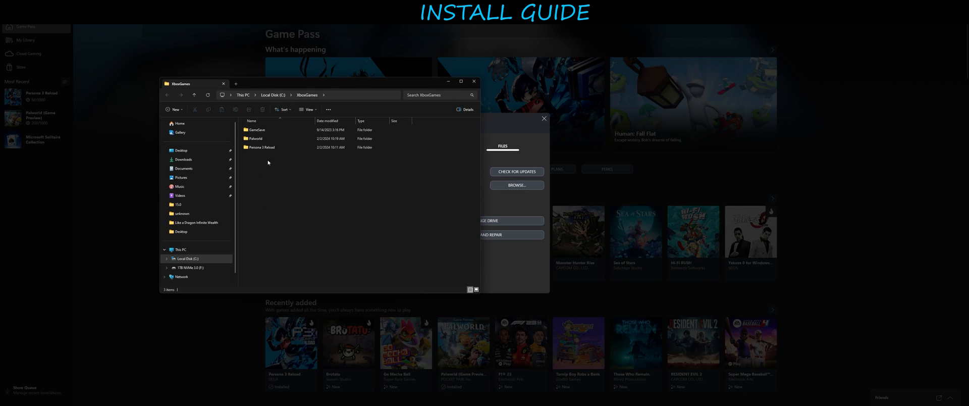
pyautogui.moveTo(262, 147)
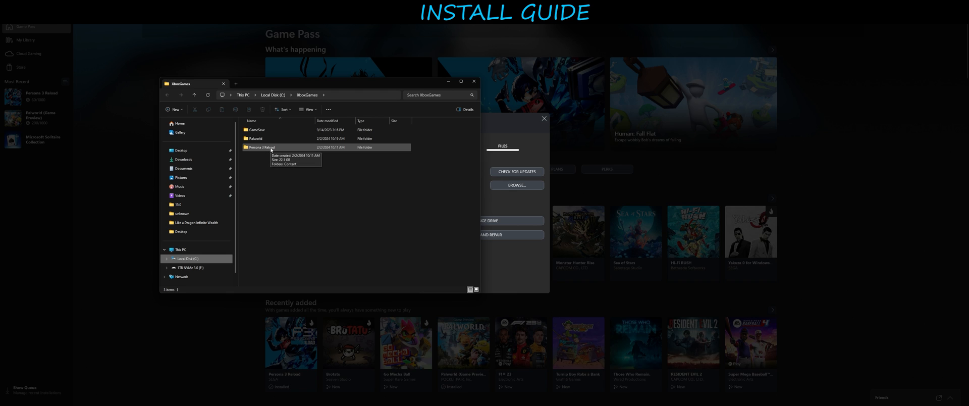
# Step: Open the Persona 3 Reload folder in XboxGames to reach its Content folder
pyautogui.doubleClick(259, 146)
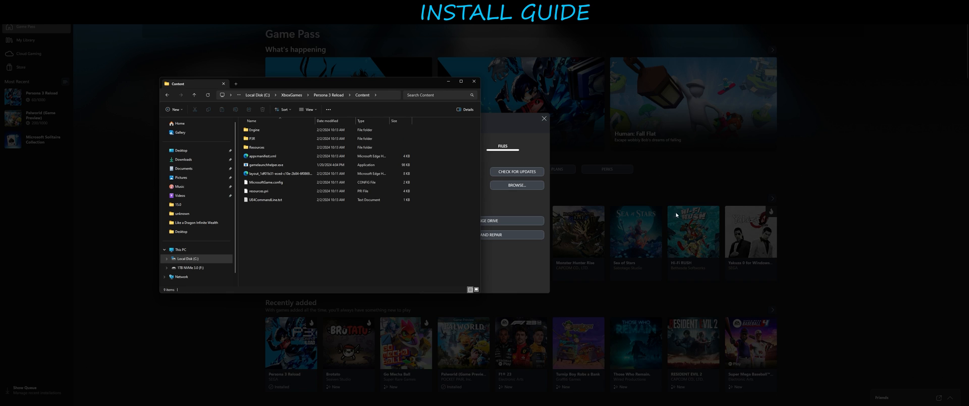
pyautogui.moveTo(629, 324)
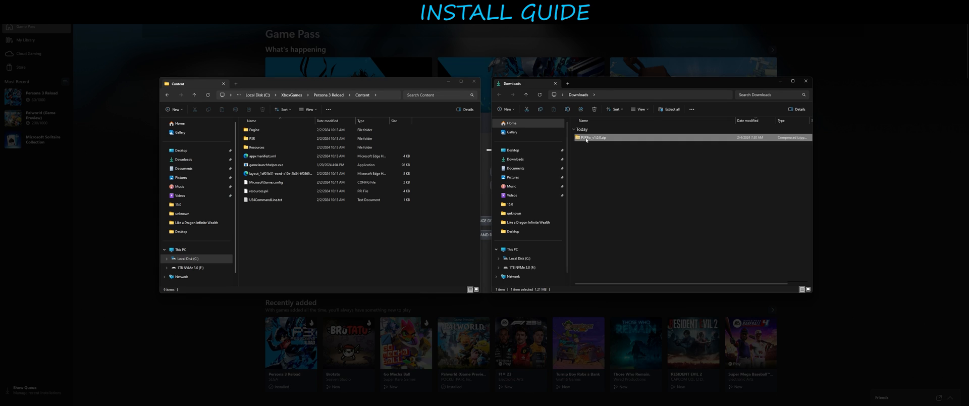
# Step: Drag the zip's P3R folder into Content and replace the existing files
pyautogui.doubleClick(594, 137)
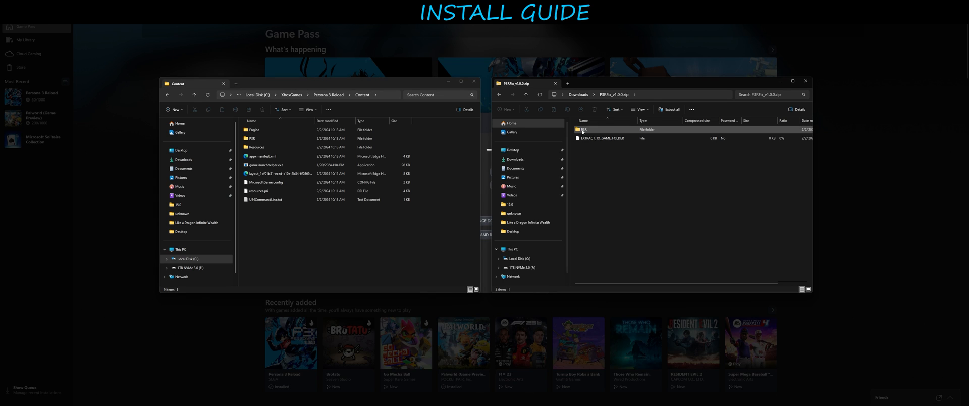
pyautogui.moveTo(583, 129); pyautogui.dragTo(312, 241)
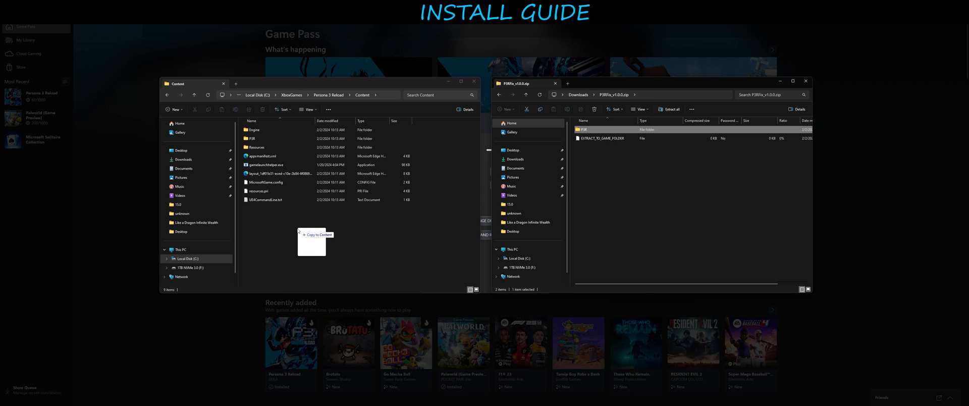
pyautogui.click(312, 243)
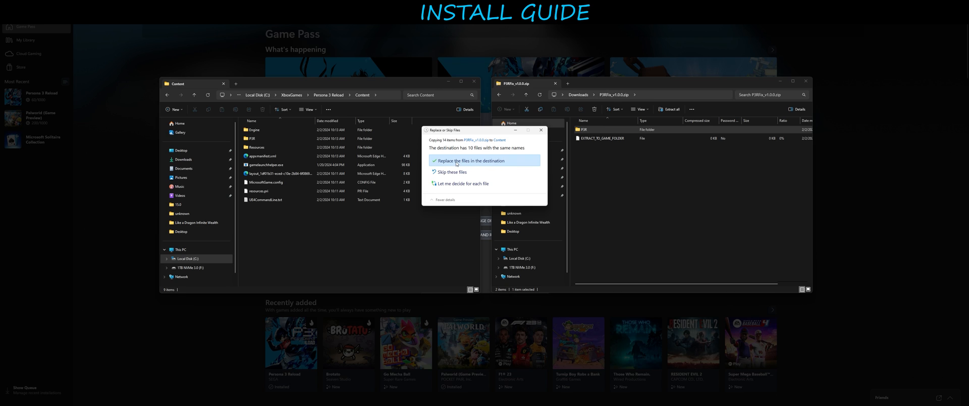
pyautogui.click(470, 161)
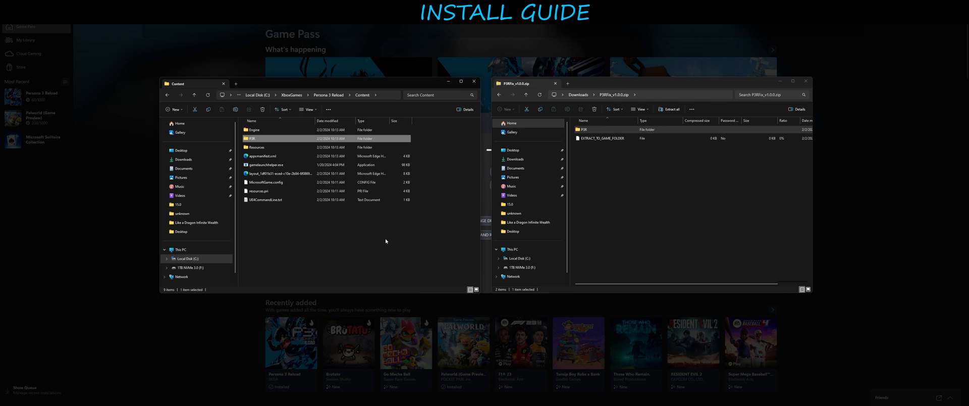
pyautogui.moveTo(383, 240)
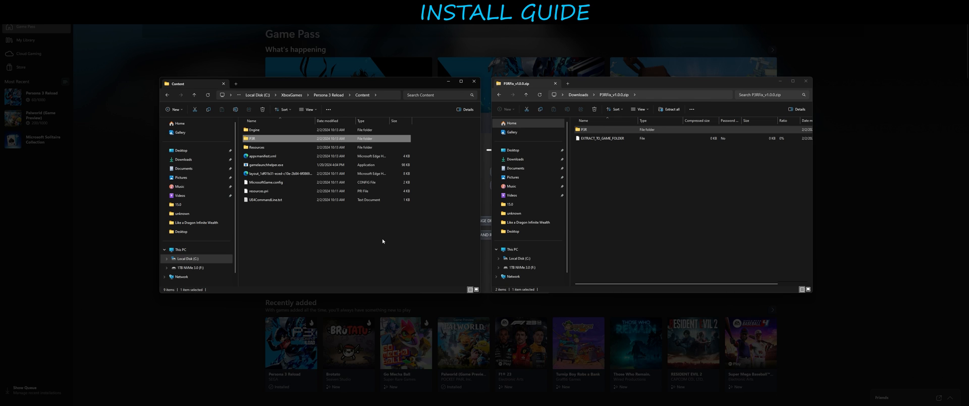
# Step: Navigate into P3R > Binaries > WinGDK and bring up the View options
pyautogui.click(265, 200)
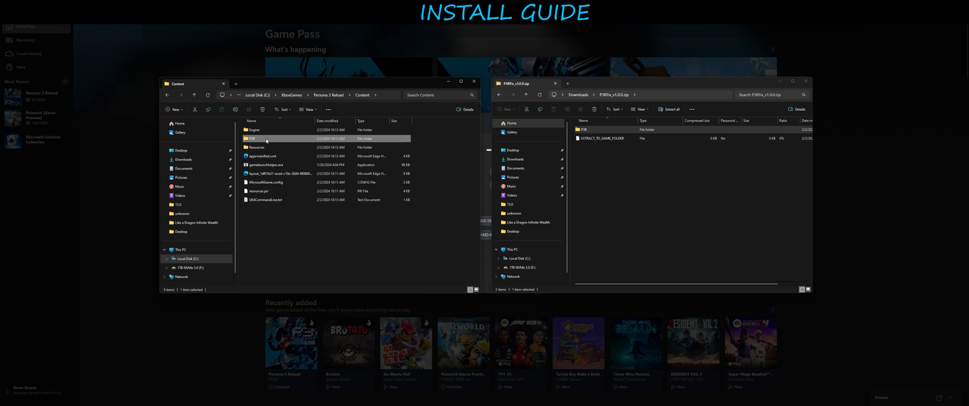
pyautogui.doubleClick(253, 138)
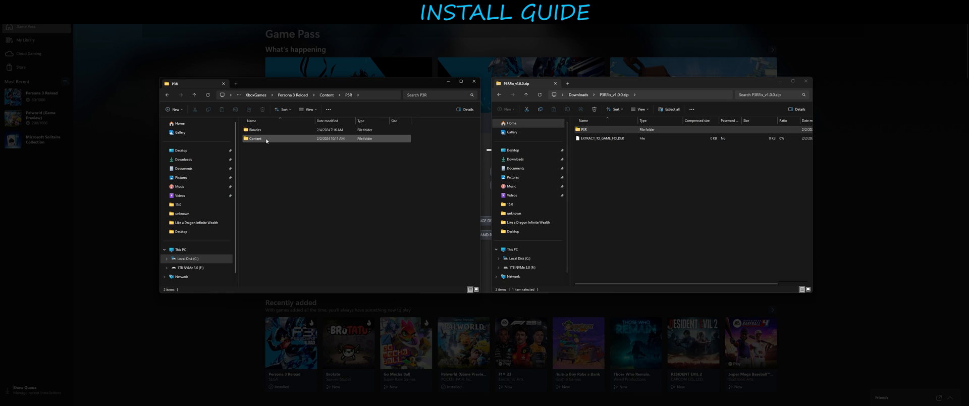
pyautogui.doubleClick(254, 130)
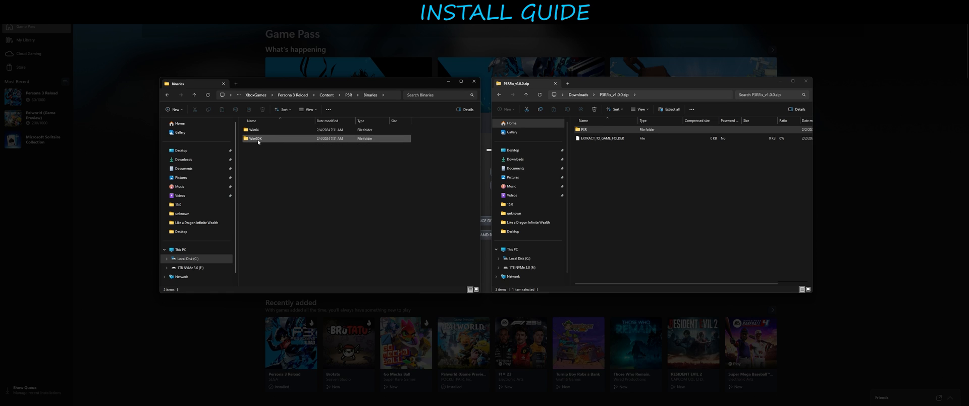
pyautogui.doubleClick(254, 138)
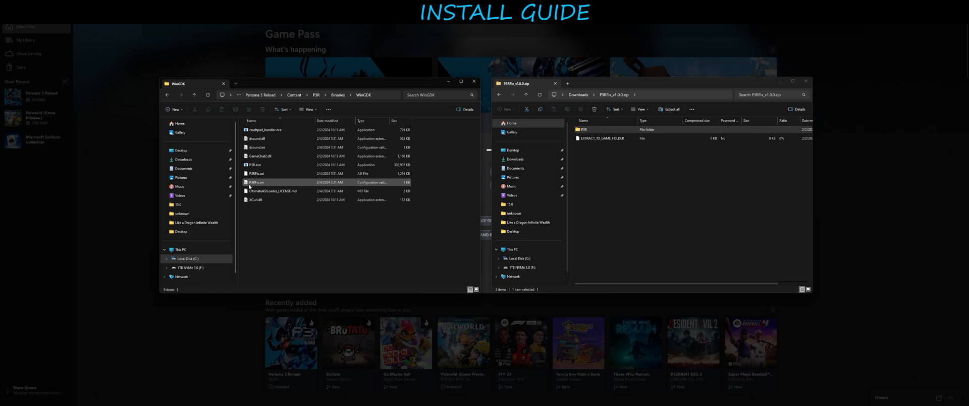
pyautogui.moveTo(256, 182)
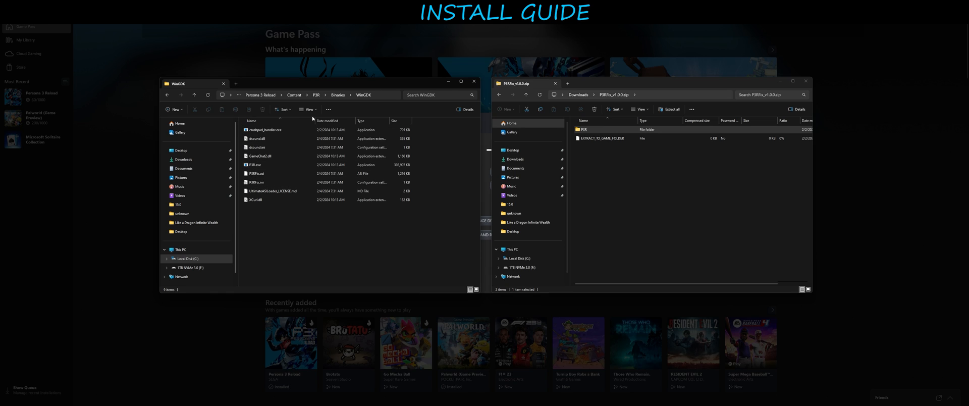
pyautogui.moveTo(306, 110)
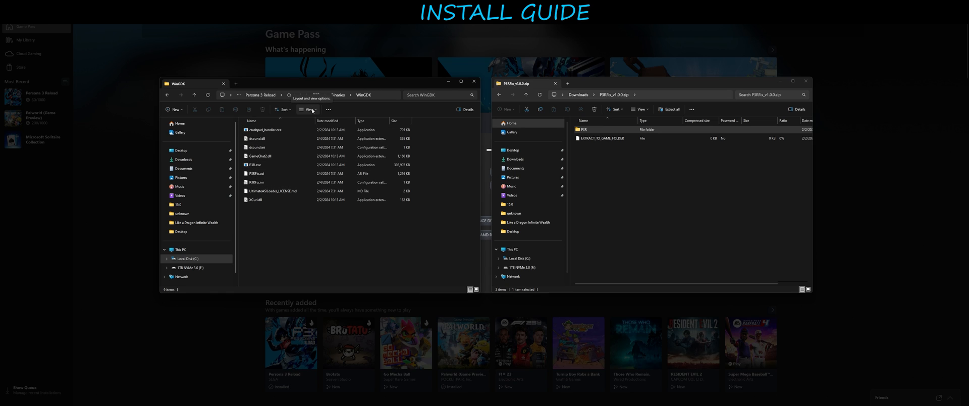
pyautogui.click(308, 109)
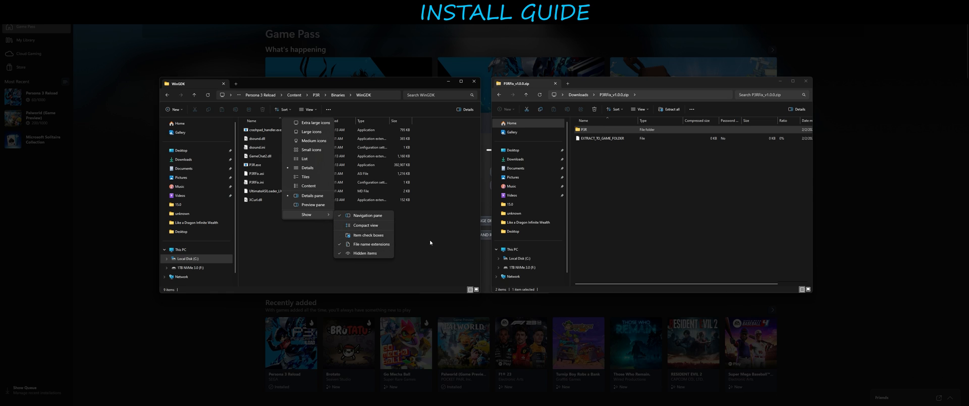
# Step: Open P3RFix.ini from the WinGDK folder in Notepad
pyautogui.click(256, 182)
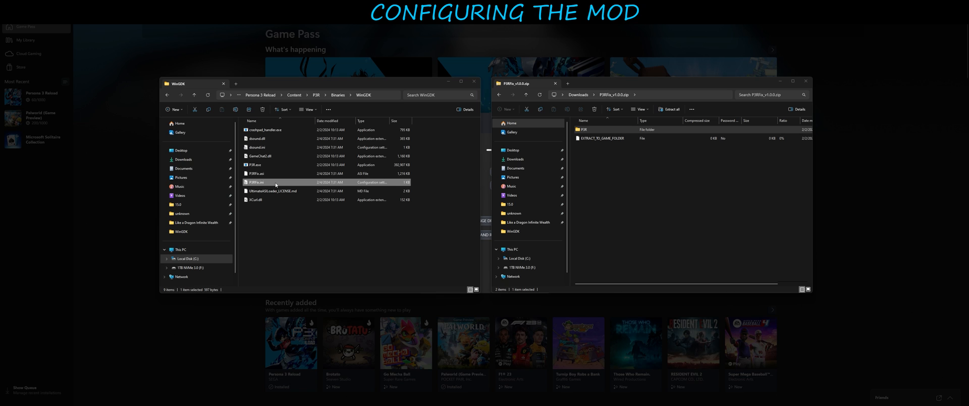
pyautogui.doubleClick(256, 182)
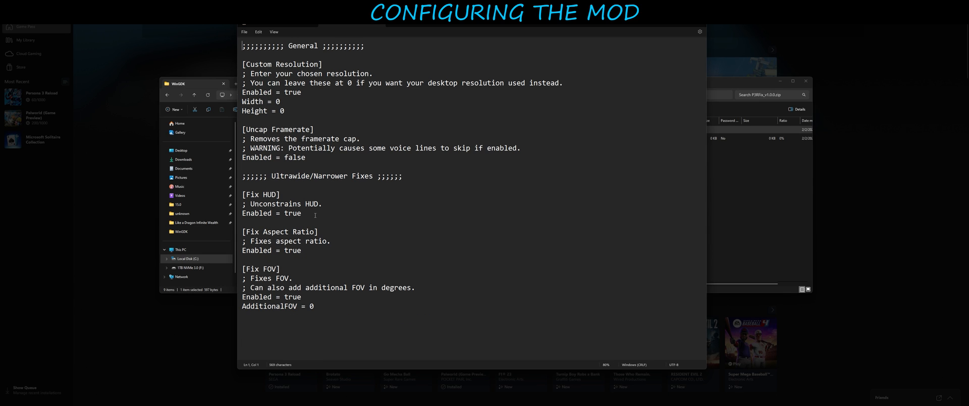
pyautogui.click(292, 213)
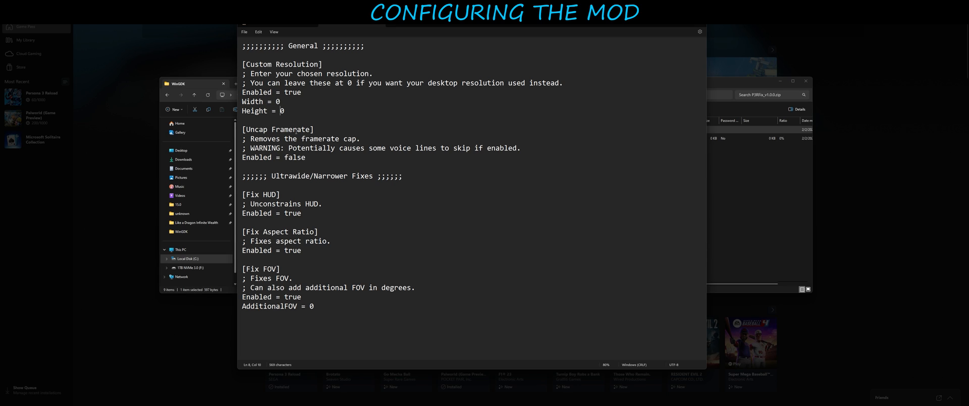
pyautogui.moveTo(369, 153)
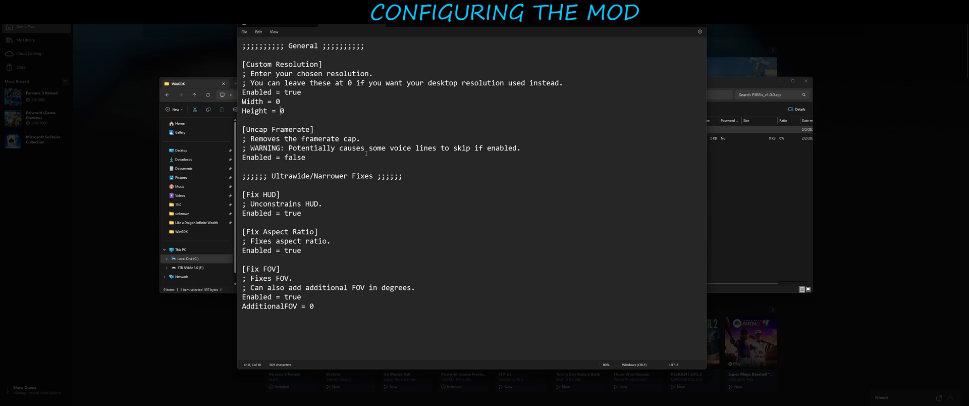
# Step: Change Enabled under [Uncap Framerate] from false to true and save P3RFix.ini
pyautogui.doubleClick(294, 157)
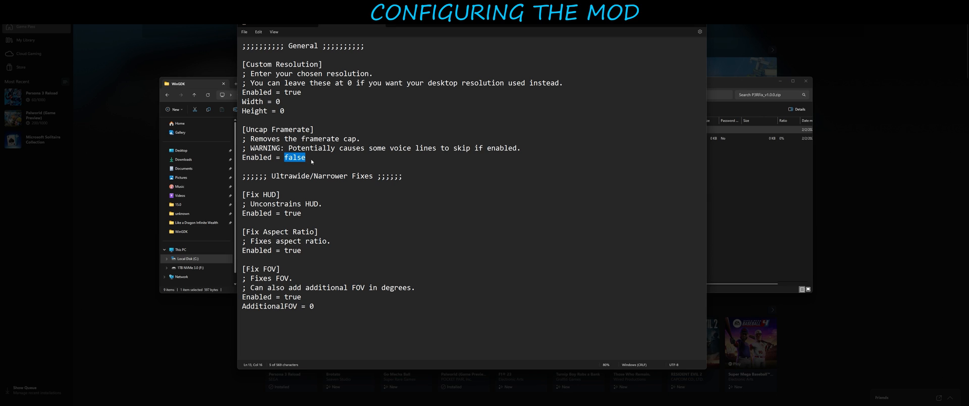
pyautogui.write('tru')
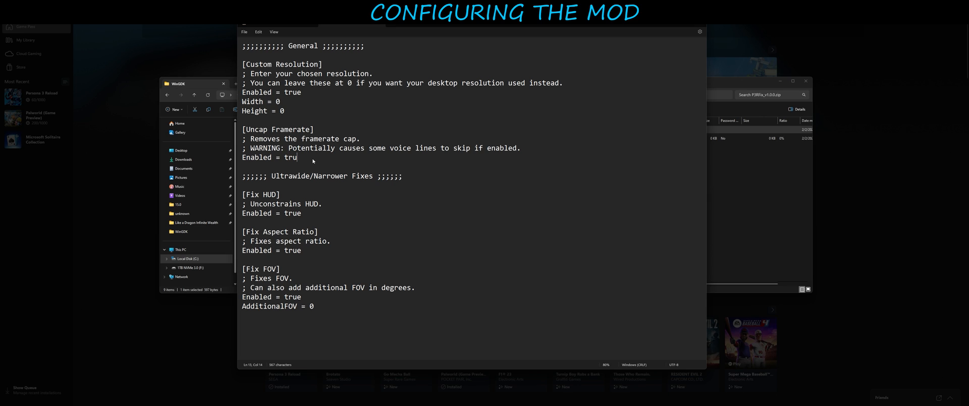
pyautogui.click(245, 32)
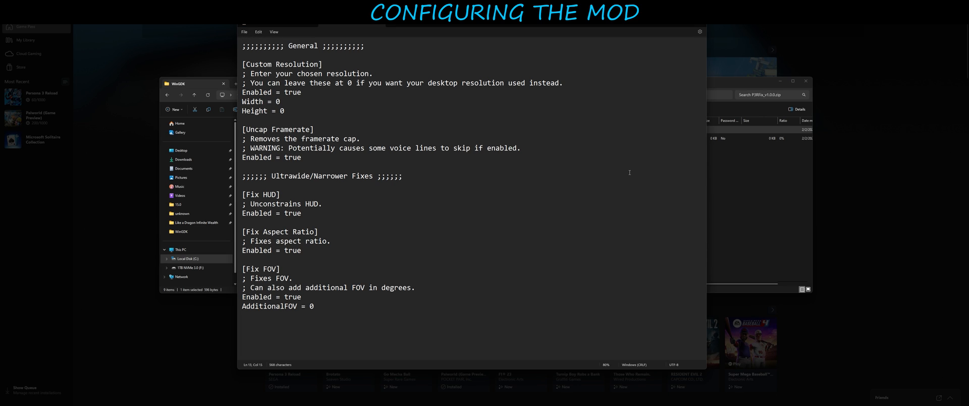
pyautogui.click(302, 157)
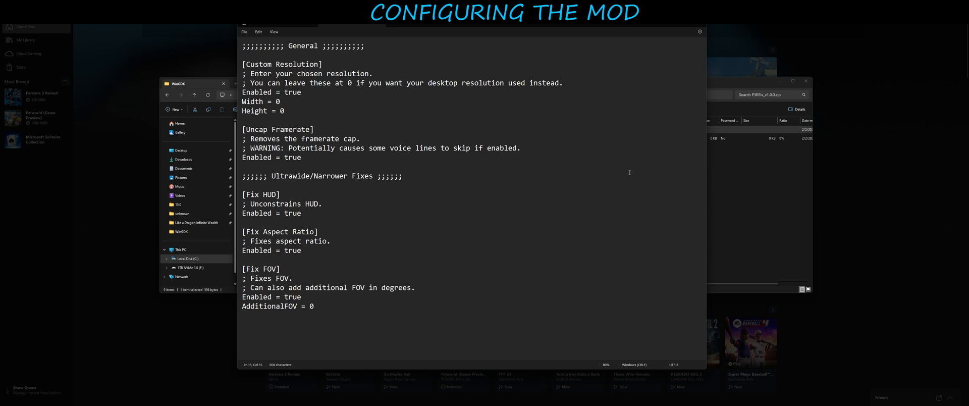
pyautogui.moveTo(470, 181)
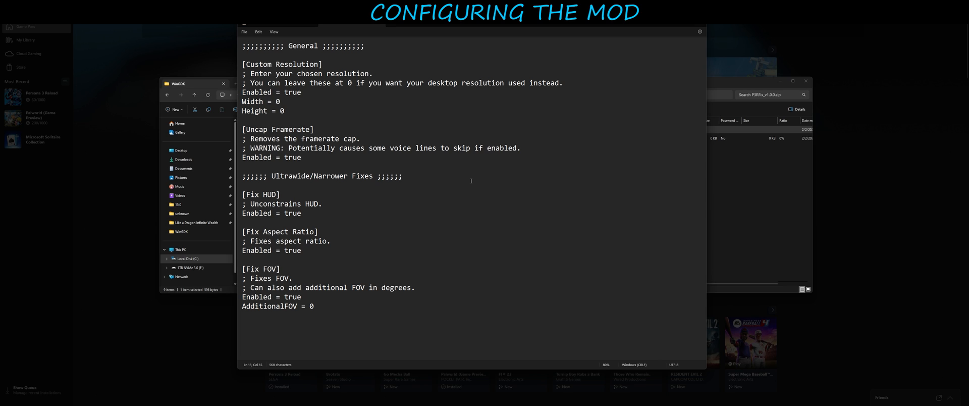
pyautogui.moveTo(357, 152)
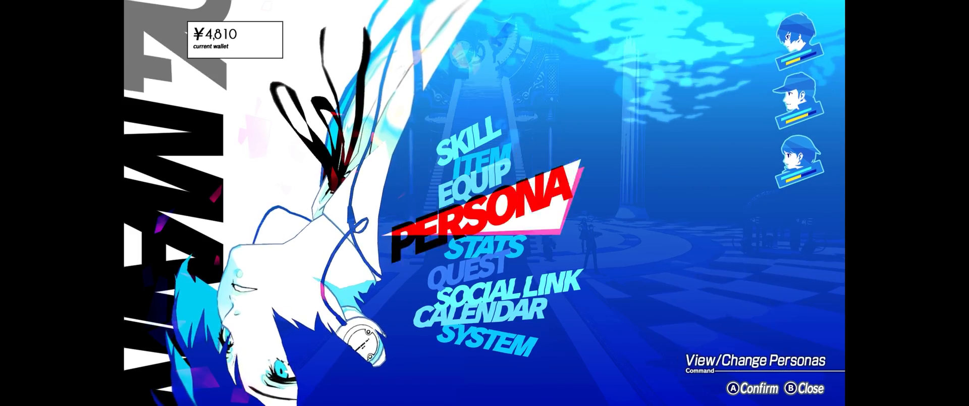
# Step: Open System > Config to view graphics: Frame Rate Limit 120, Rendering Scale 100%
pyautogui.click(491, 345)
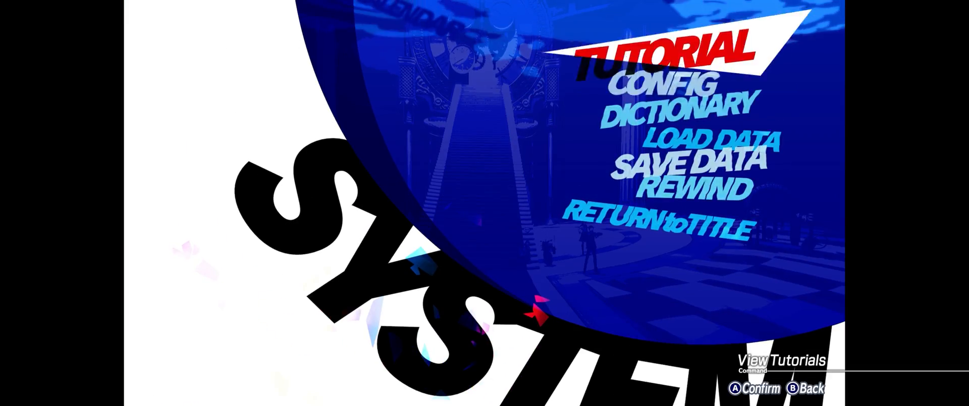
pyautogui.click(670, 82)
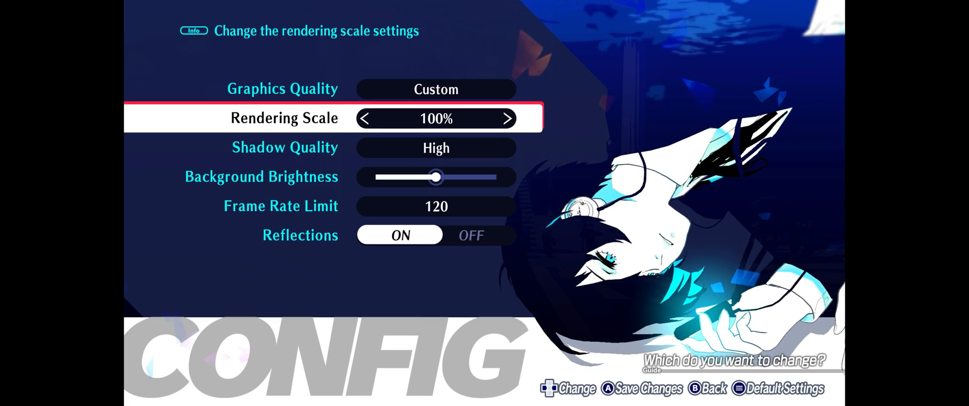
pyautogui.press('B')
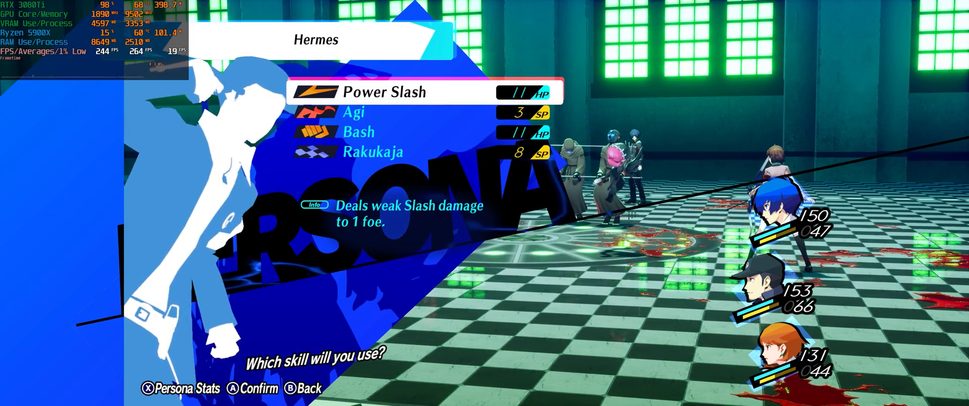
# Step: Use Power Slash, then Pulinpa on foes while the overlay shows about 250 FPS
pyautogui.click(371, 91)
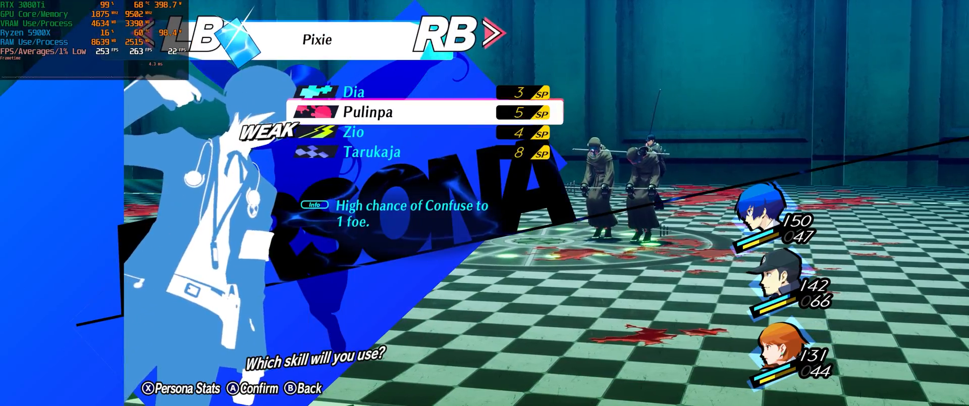
pyautogui.click(353, 130)
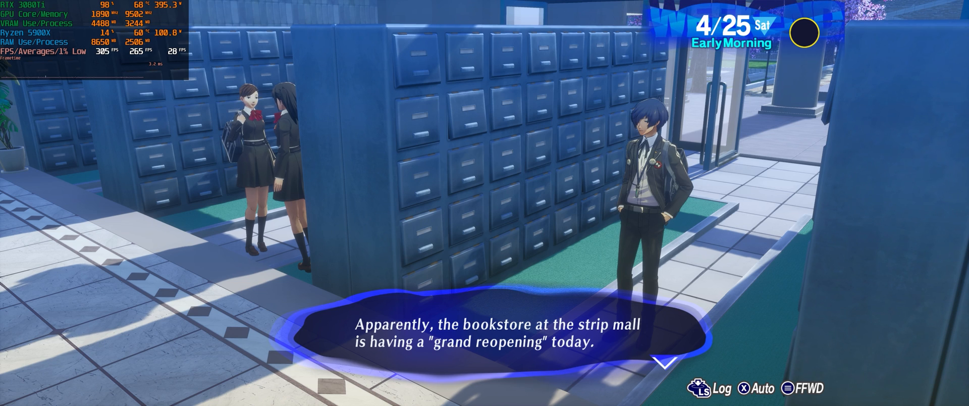
# Step: Advance the 4/25 morning dialogue to the bookstore reopening conversation
pyautogui.click(663, 358)
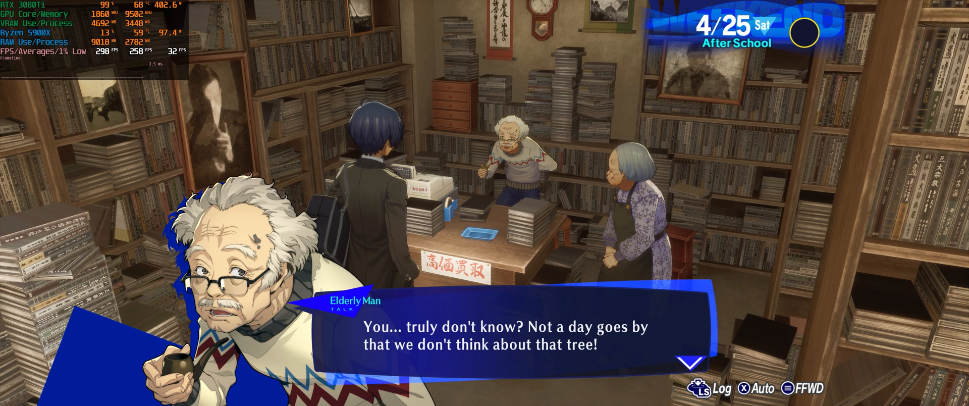
# Step: Clear the elderly man's line about the tree in the bookstore
pyautogui.press('enter')
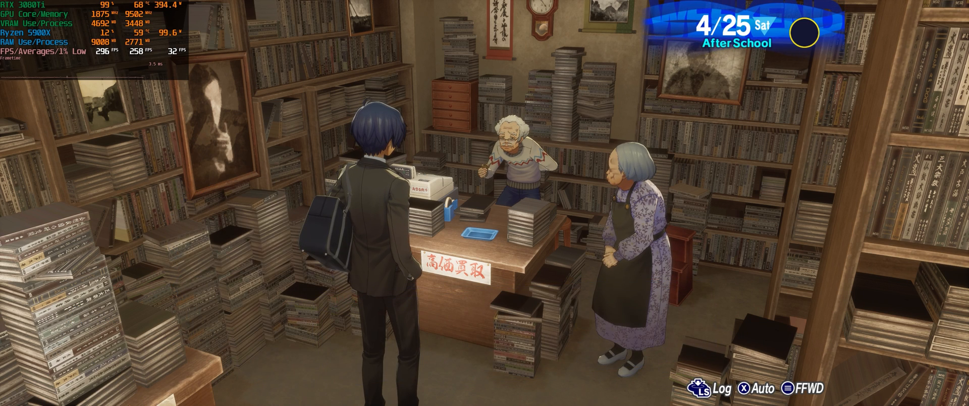